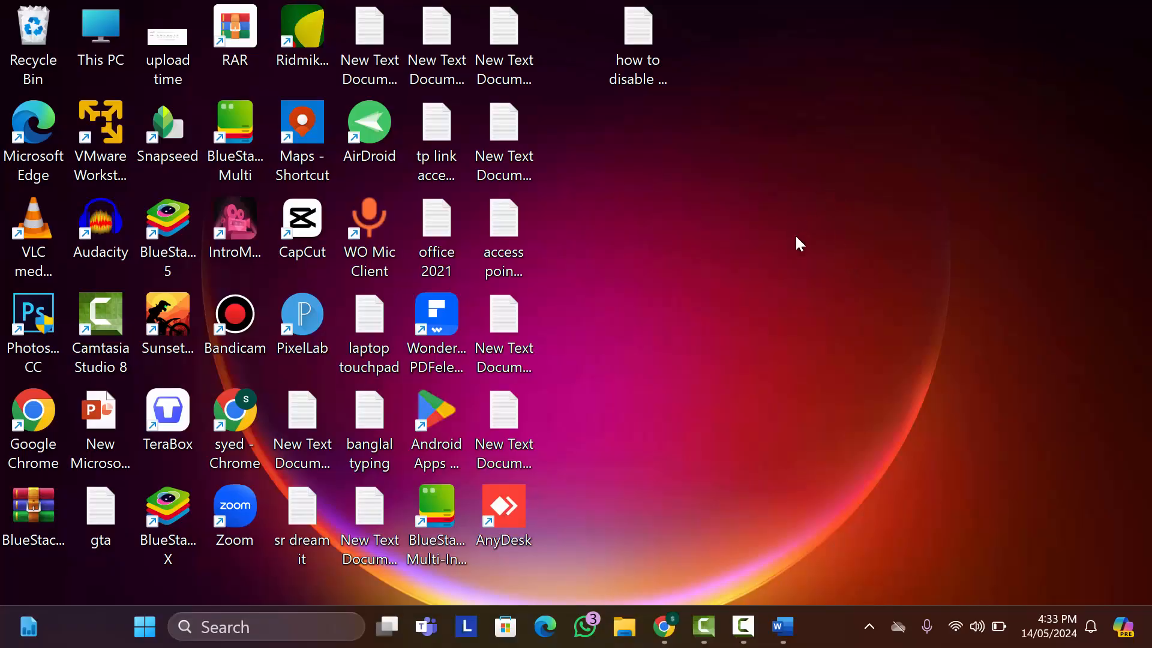
{"action": "mouse_move", "coordinate": [792, 251]}
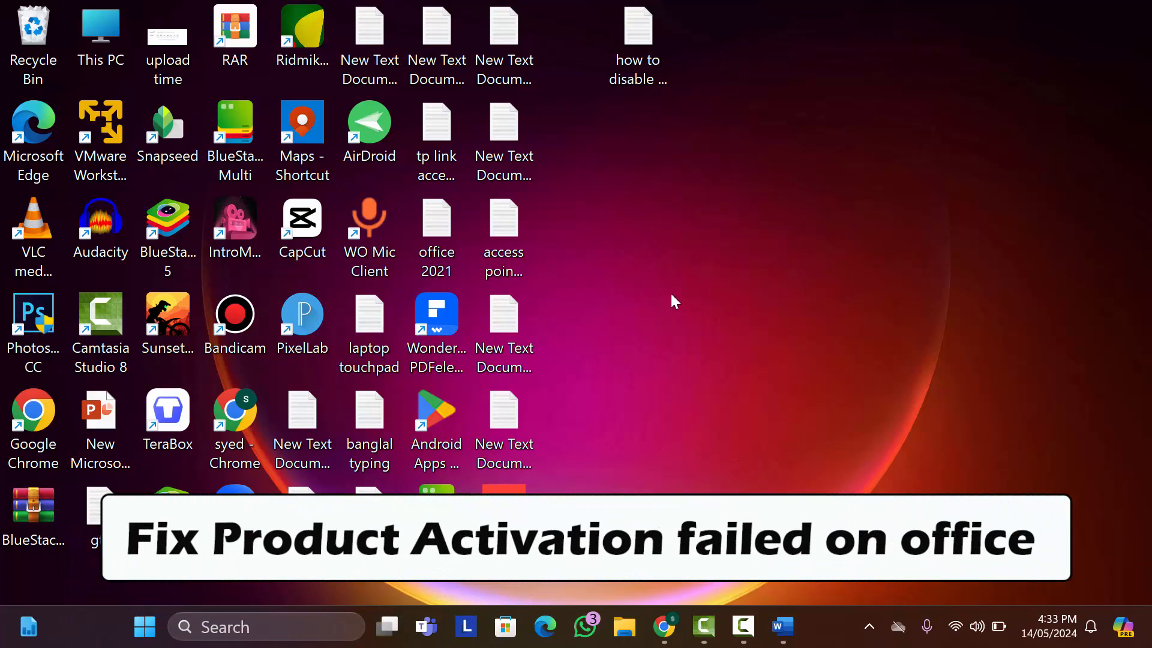
{"action": "mouse_move", "coordinate": [711, 340]}
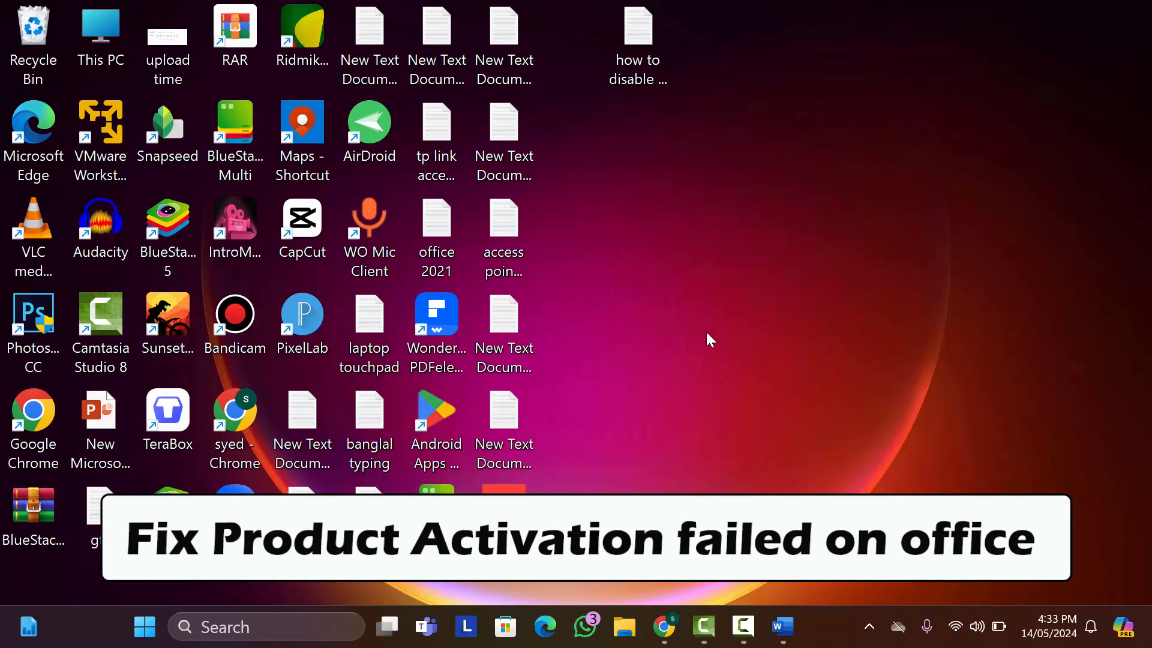
{"action": "mouse_move", "coordinate": [717, 419]}
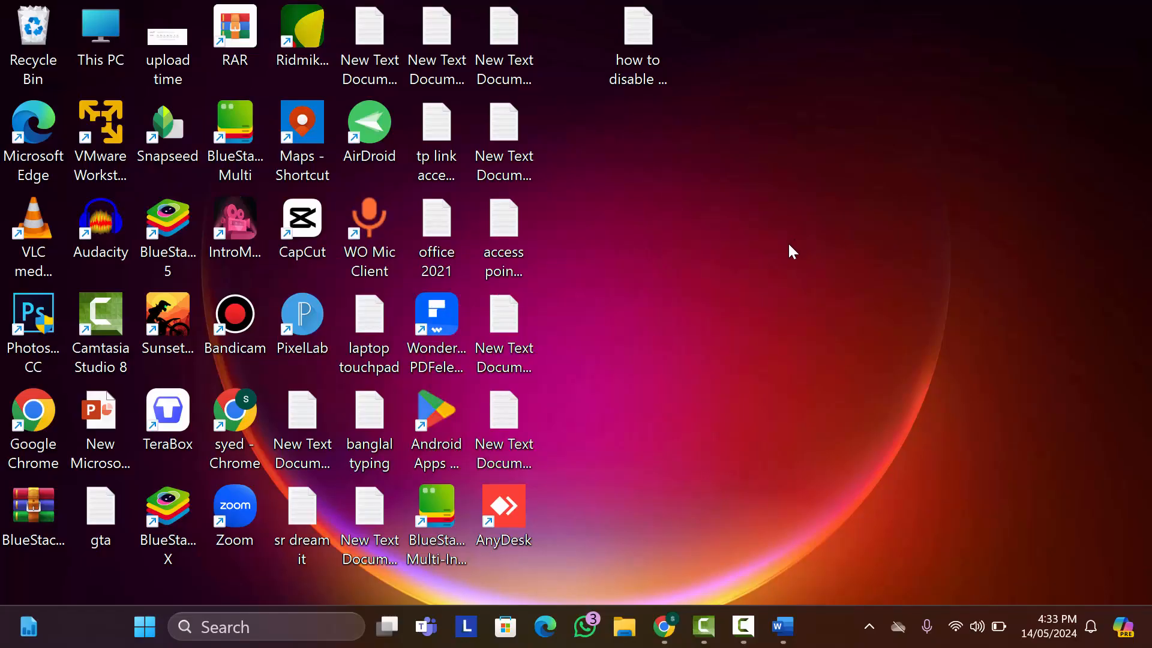
{"action": "mouse_move", "coordinate": [709, 285]}
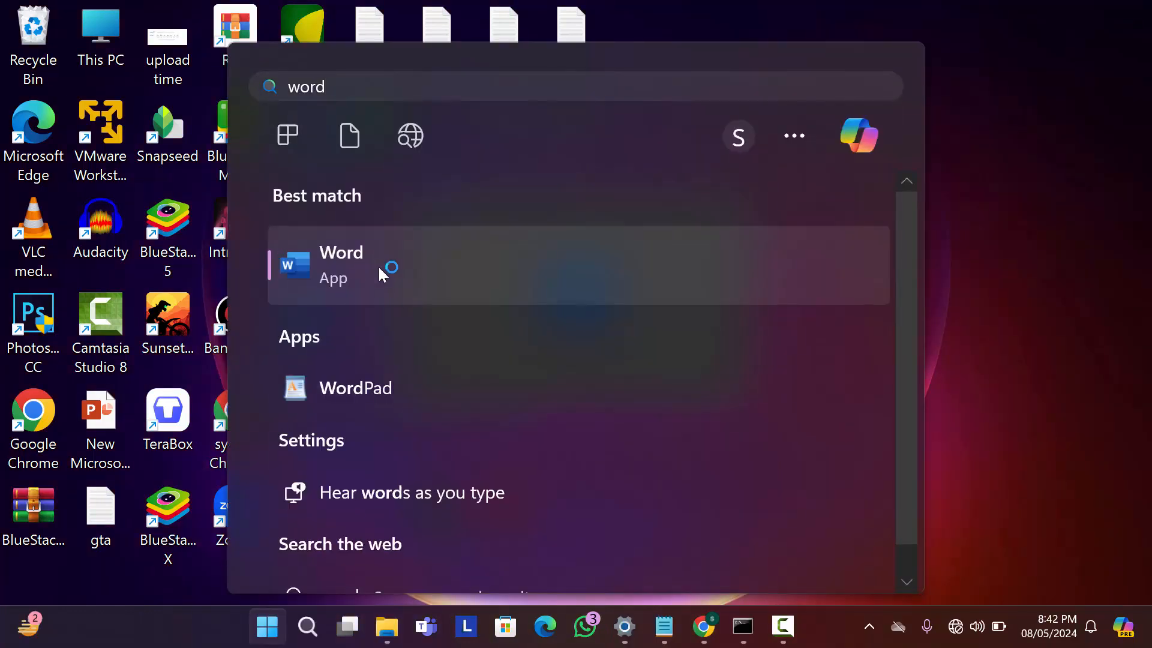
Step: Launch Word from the search results and close the Office not-activated wizard
{"action": "left_click", "coordinate": [341, 265]}
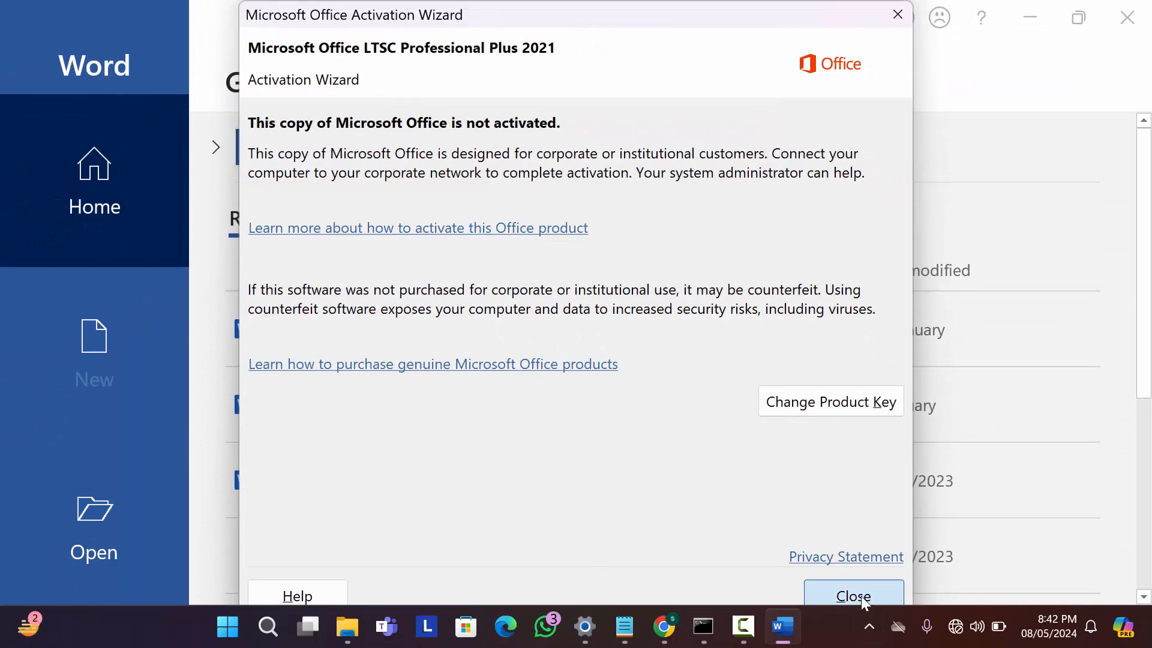
{"action": "left_click", "coordinate": [853, 596]}
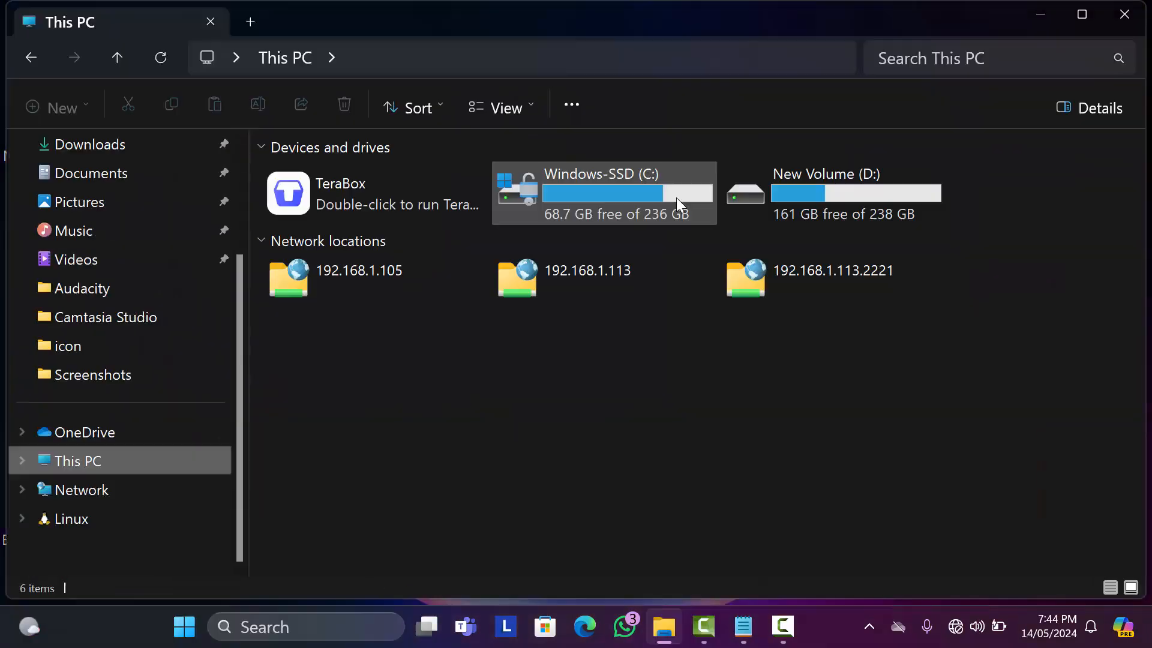
Step: Open the Windows-SSD (C:) drive and select the Program Files folder
{"action": "double_click", "coordinate": [600, 193]}
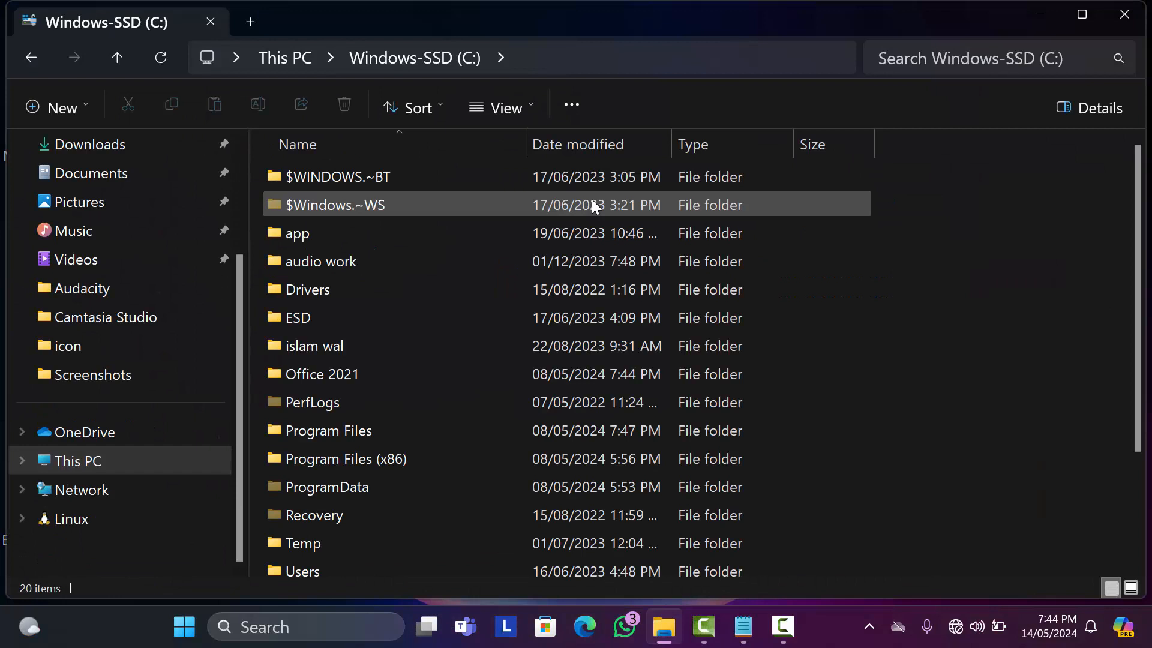
{"action": "left_click", "coordinate": [327, 430]}
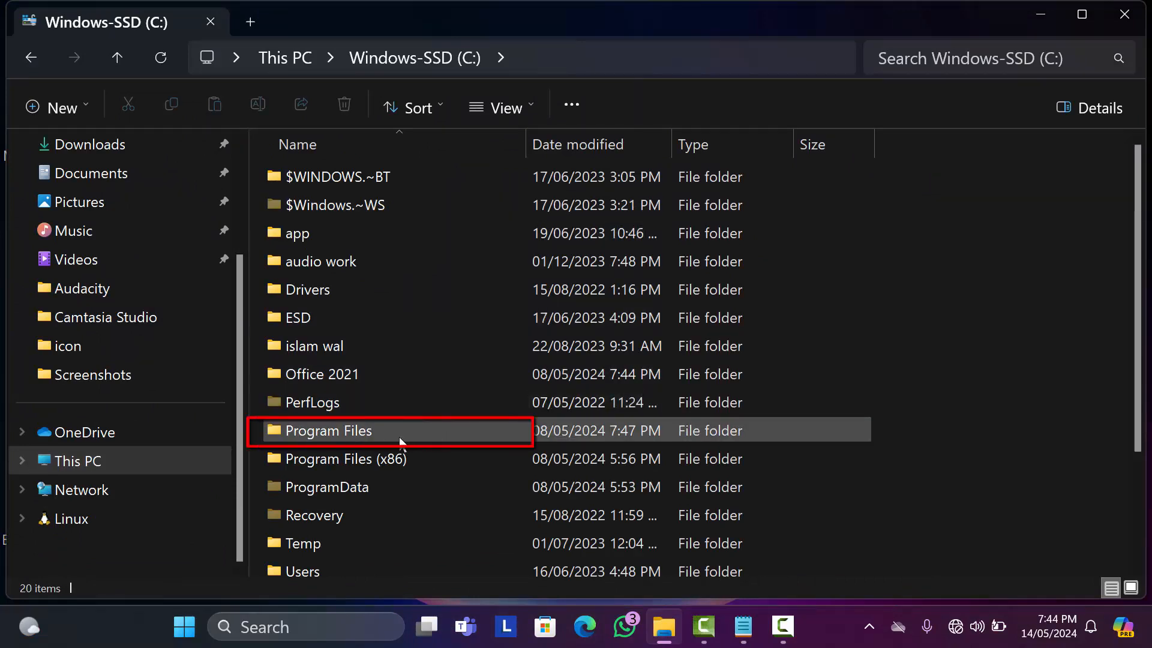
{"action": "mouse_move", "coordinate": [467, 435]}
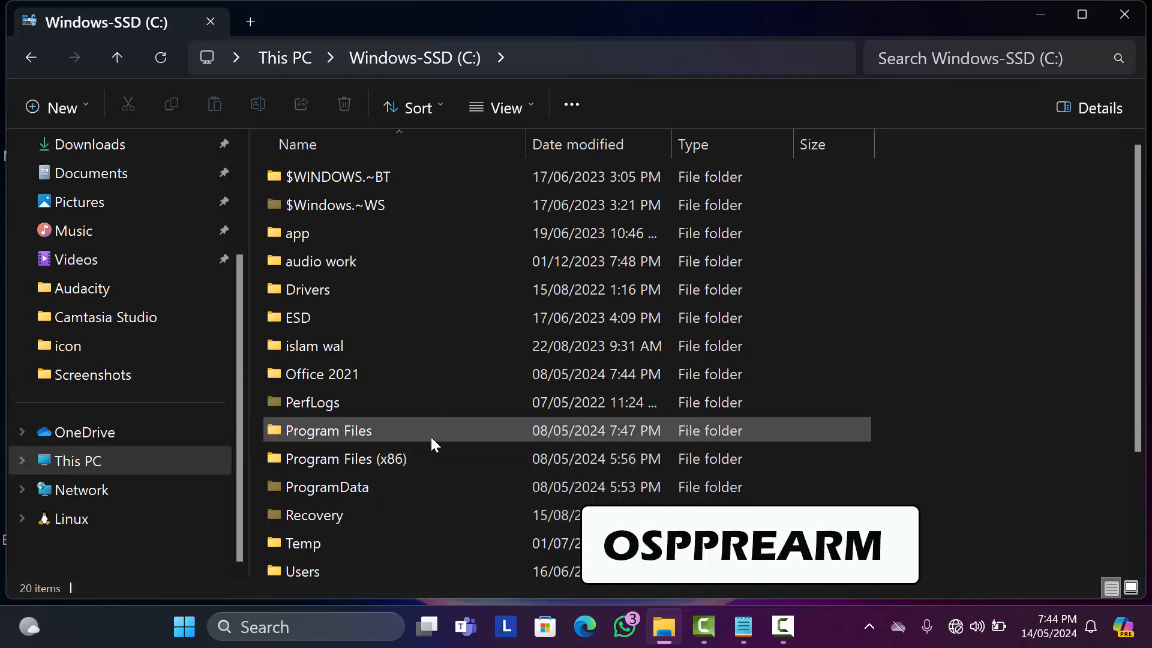
{"action": "mouse_move", "coordinate": [383, 459]}
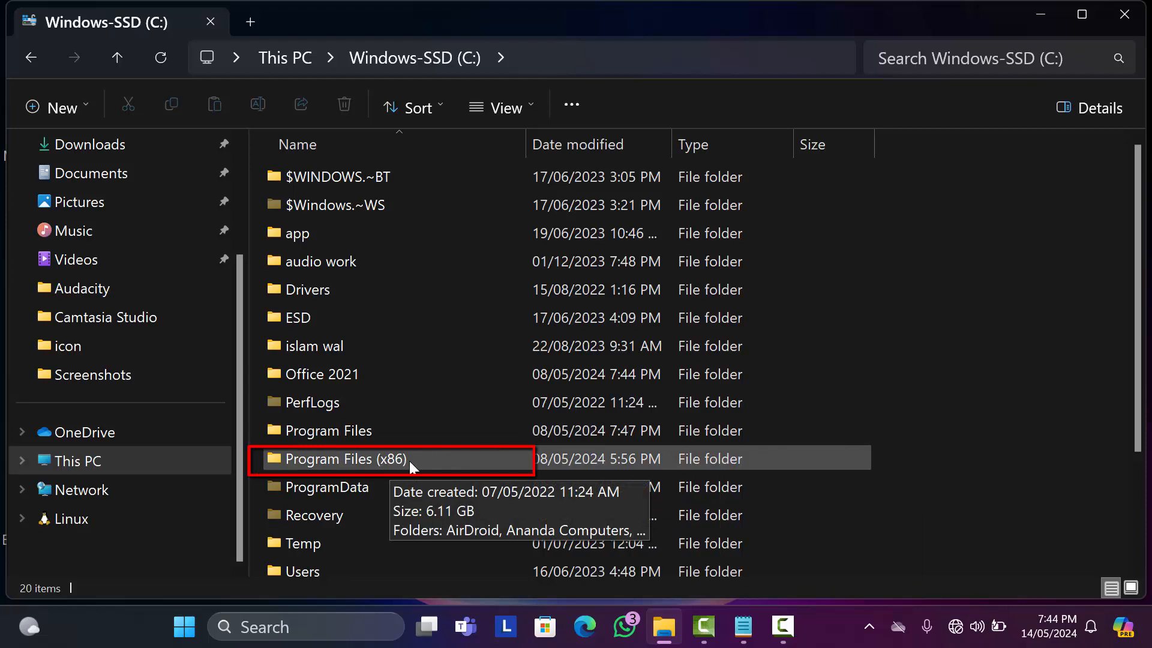
{"action": "mouse_move", "coordinate": [419, 454]}
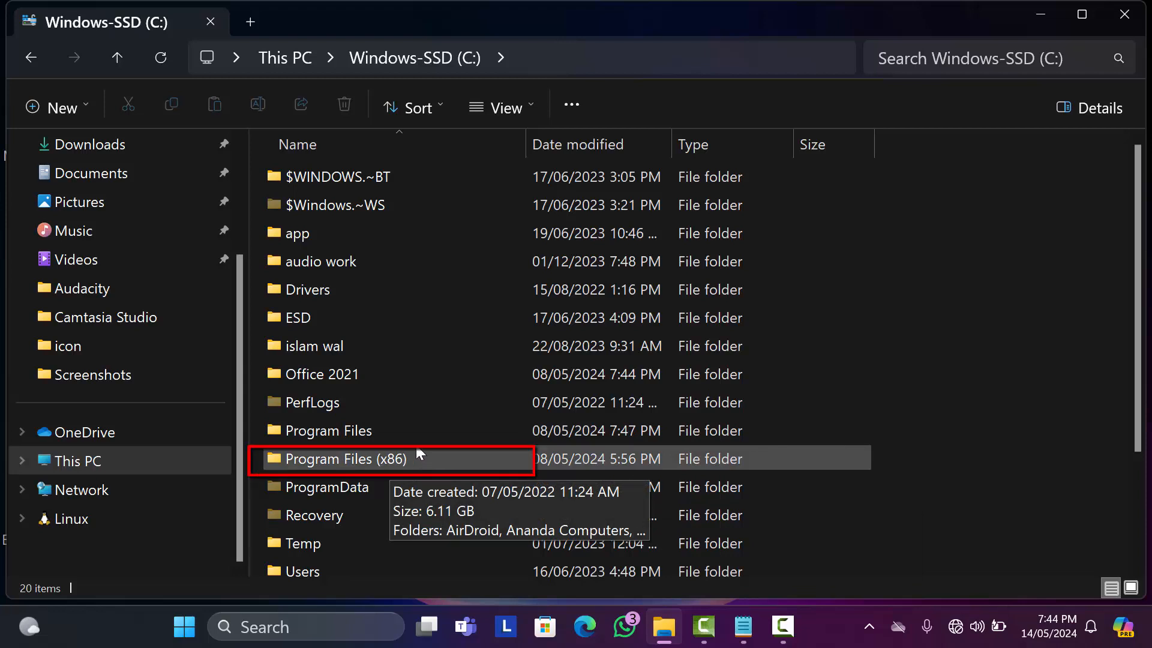
{"action": "mouse_move", "coordinate": [419, 431]}
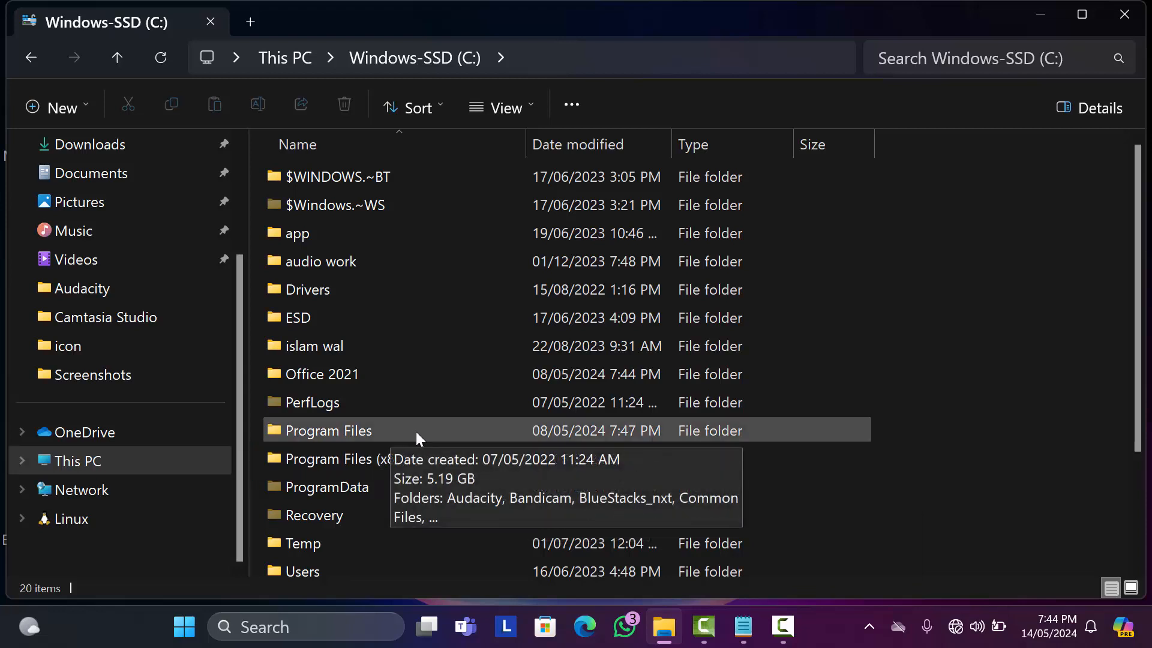
Step: Drill down through Program Files and Microsoft Office into the Office16 folder
{"action": "double_click", "coordinate": [328, 430]}
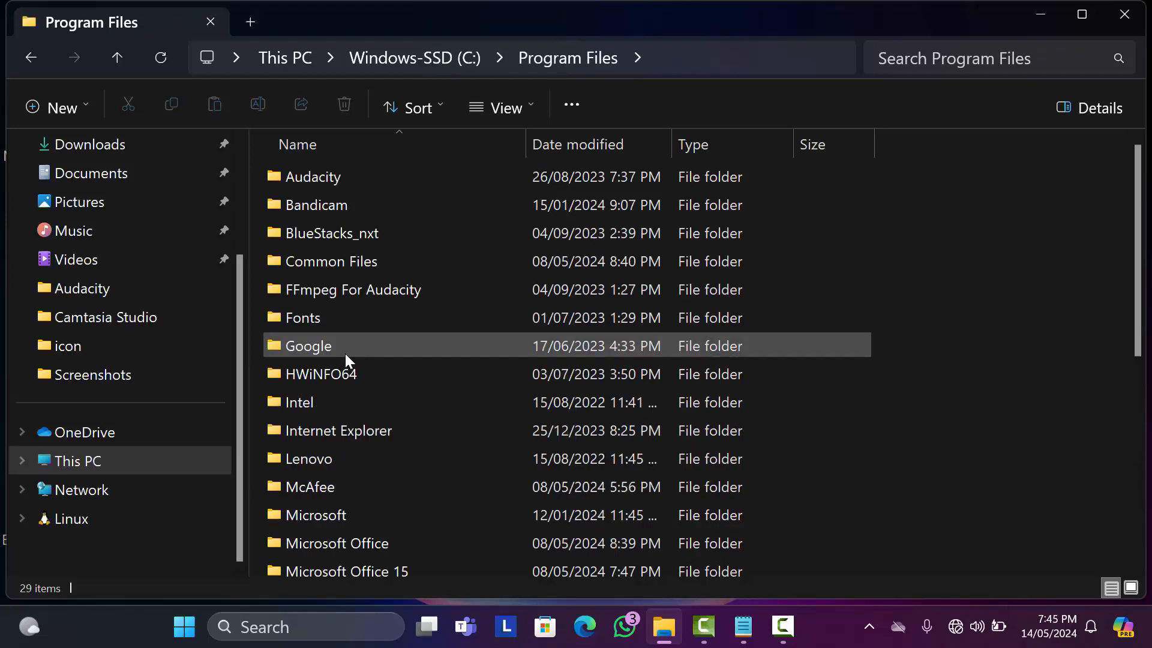
{"action": "scroll", "scroll_direction": "down", "scroll_amount": 3}
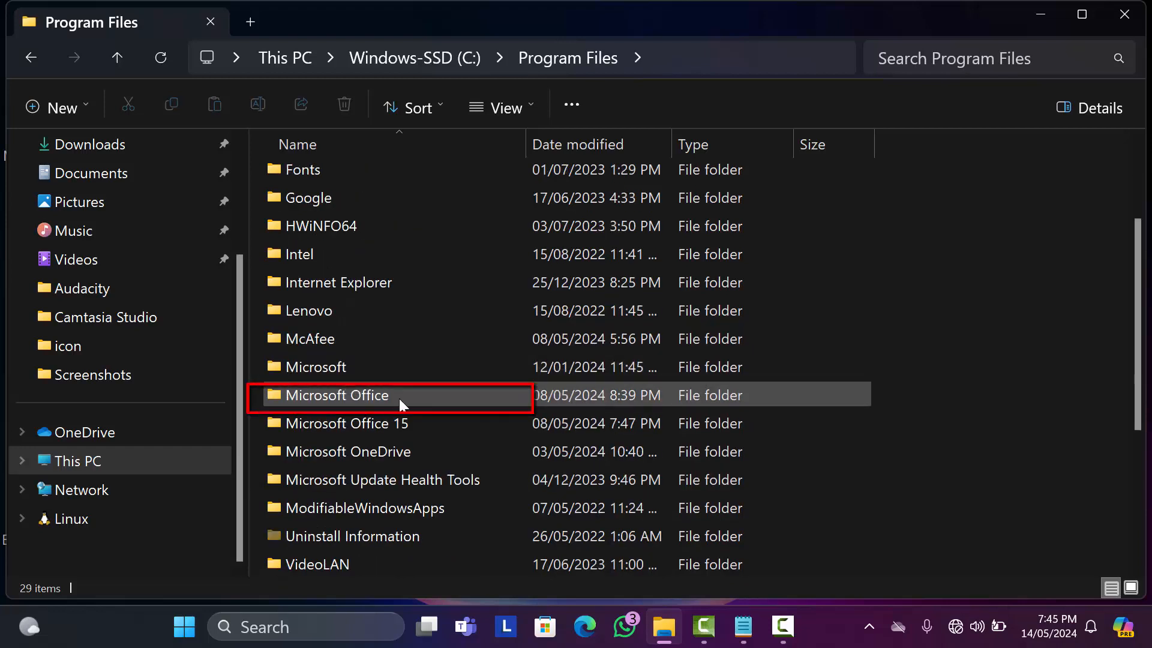
{"action": "double_click", "coordinate": [336, 395]}
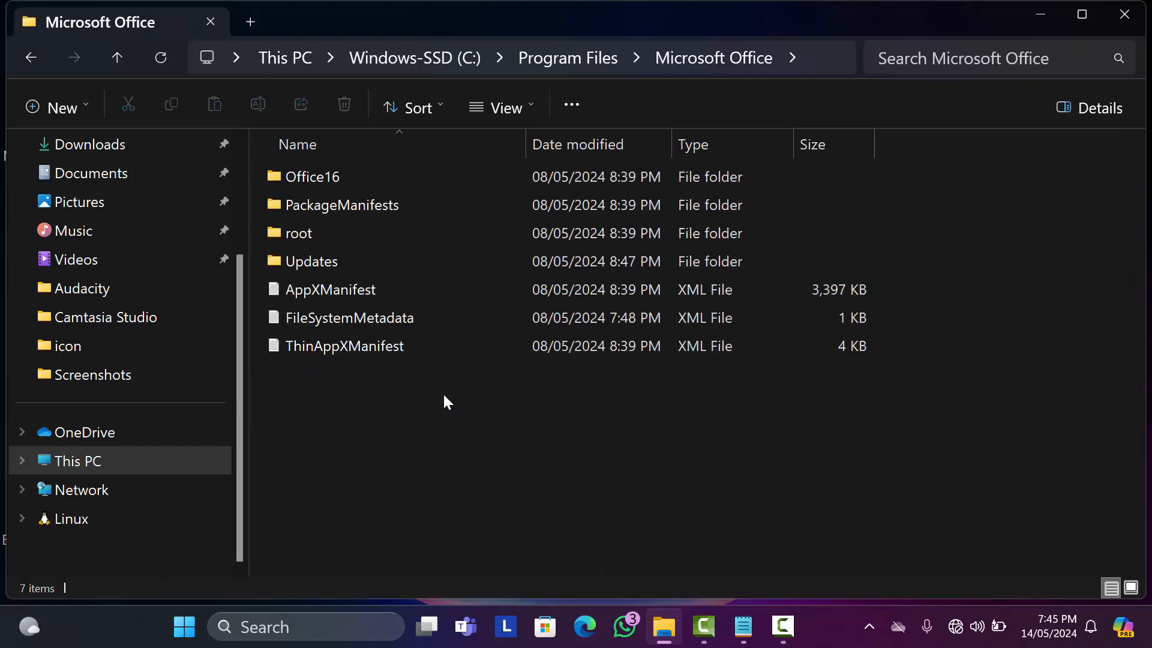
{"action": "left_click", "coordinate": [312, 176]}
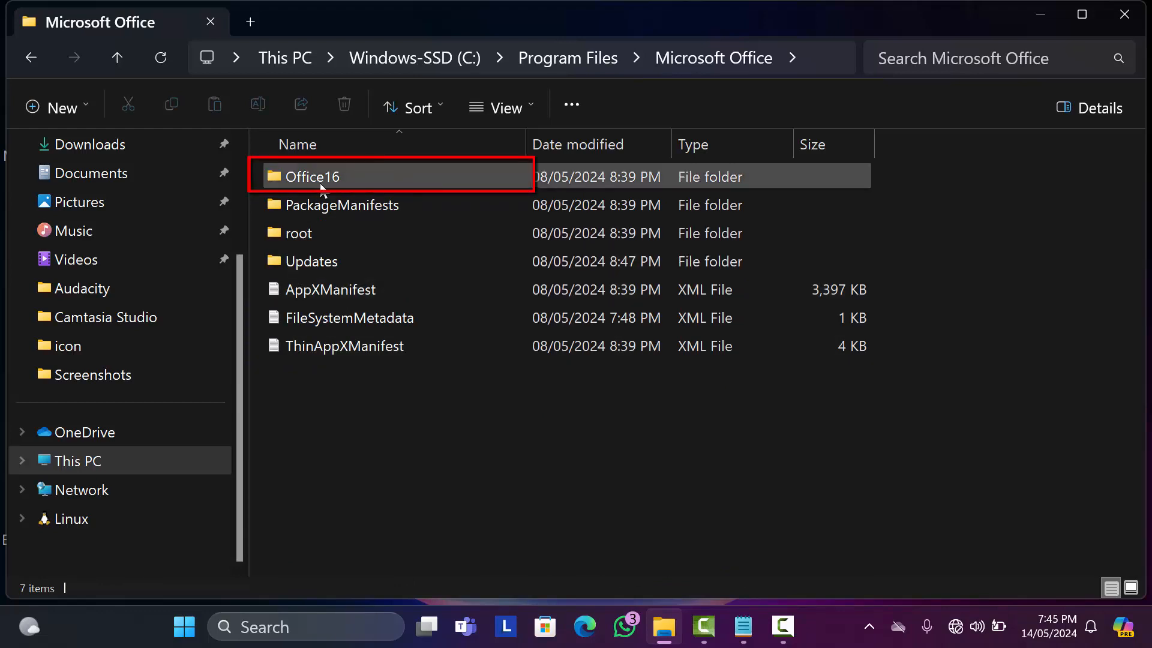
{"action": "double_click", "coordinate": [313, 176]}
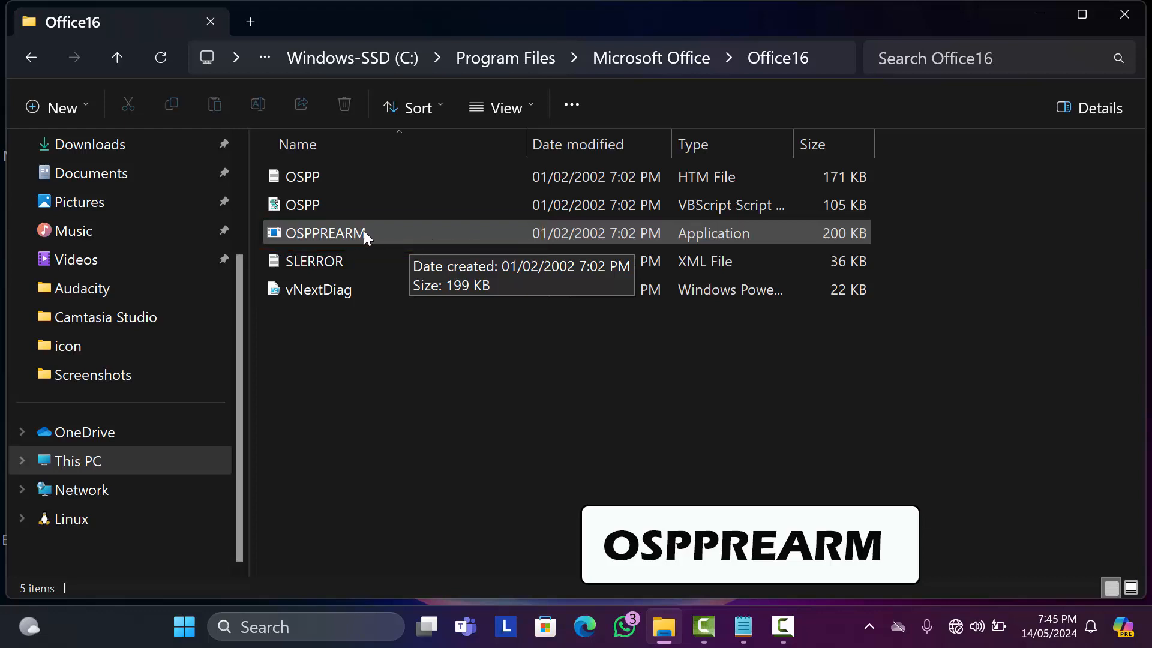
Step: Run OSPPREARM as administrator from its context menu, then close the Office16 window
{"action": "left_click", "coordinate": [323, 232]}
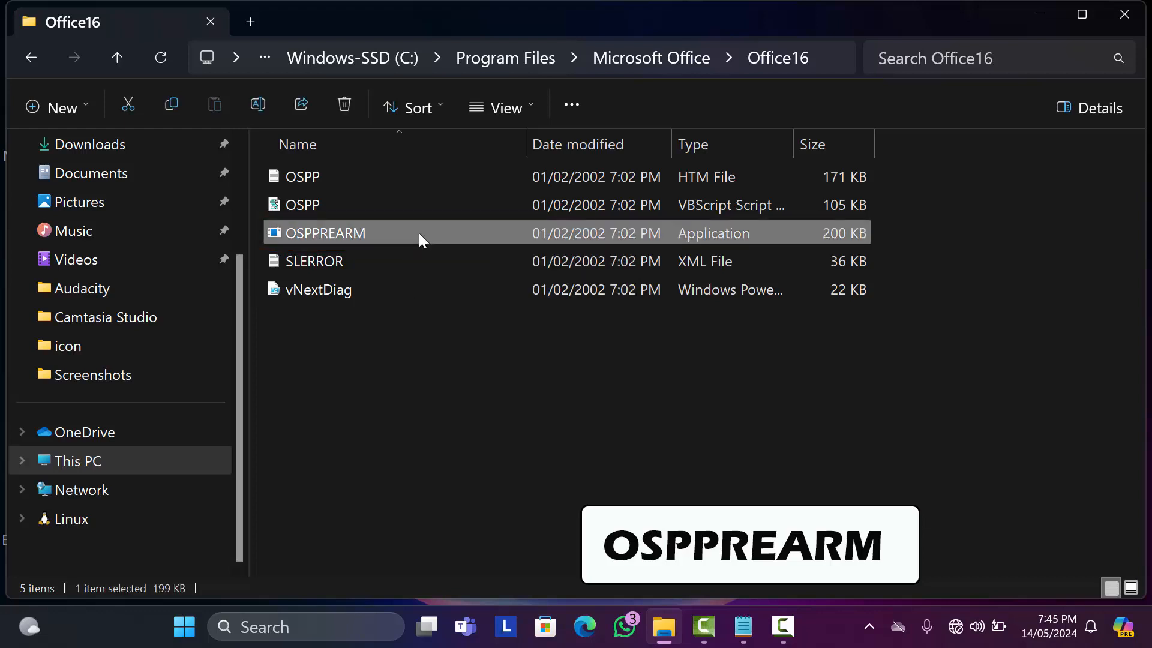
{"action": "right_click", "coordinate": [318, 233]}
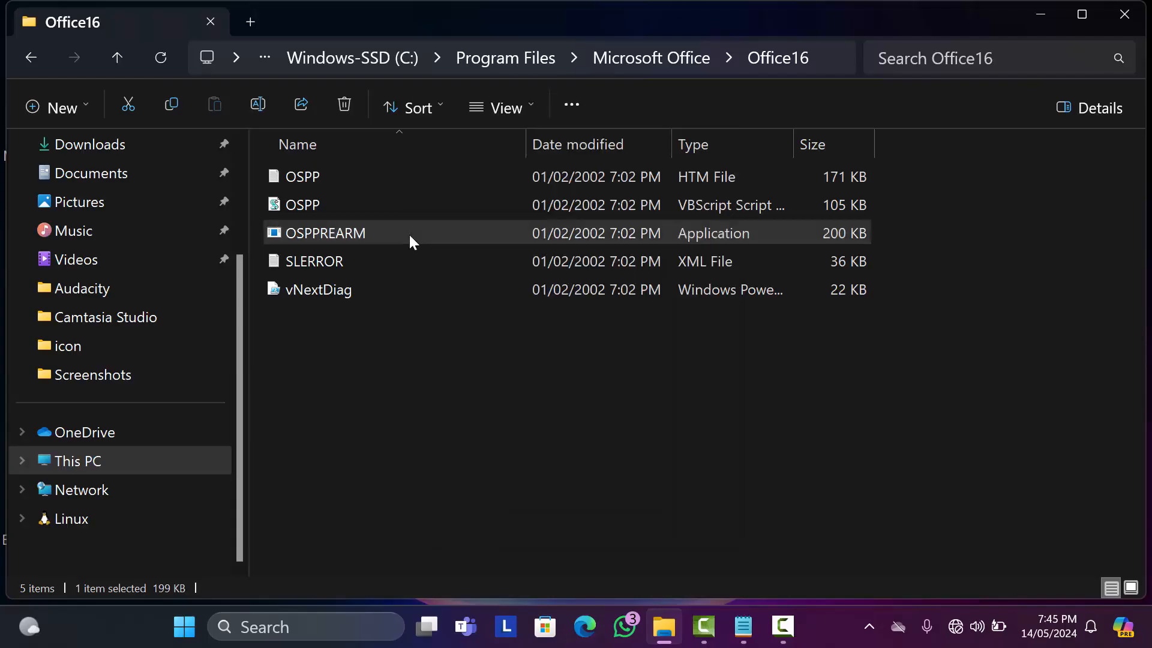
{"action": "right_click", "coordinate": [318, 233]}
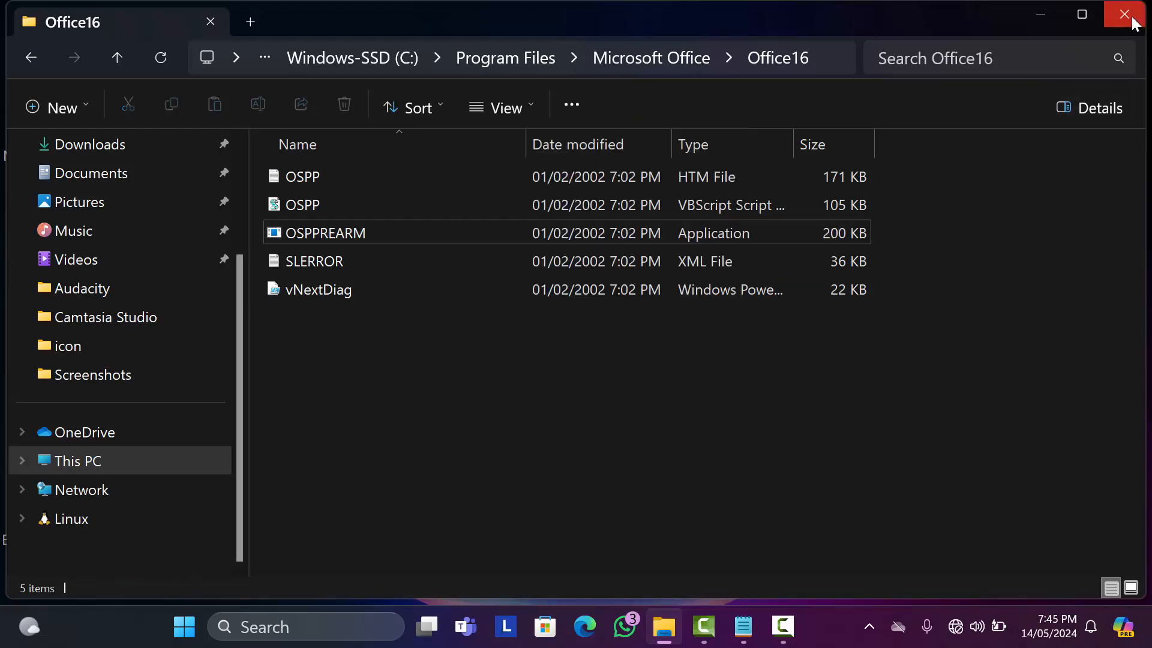
{"action": "left_click", "coordinate": [1130, 13]}
{"action": "type", "text": "word"}
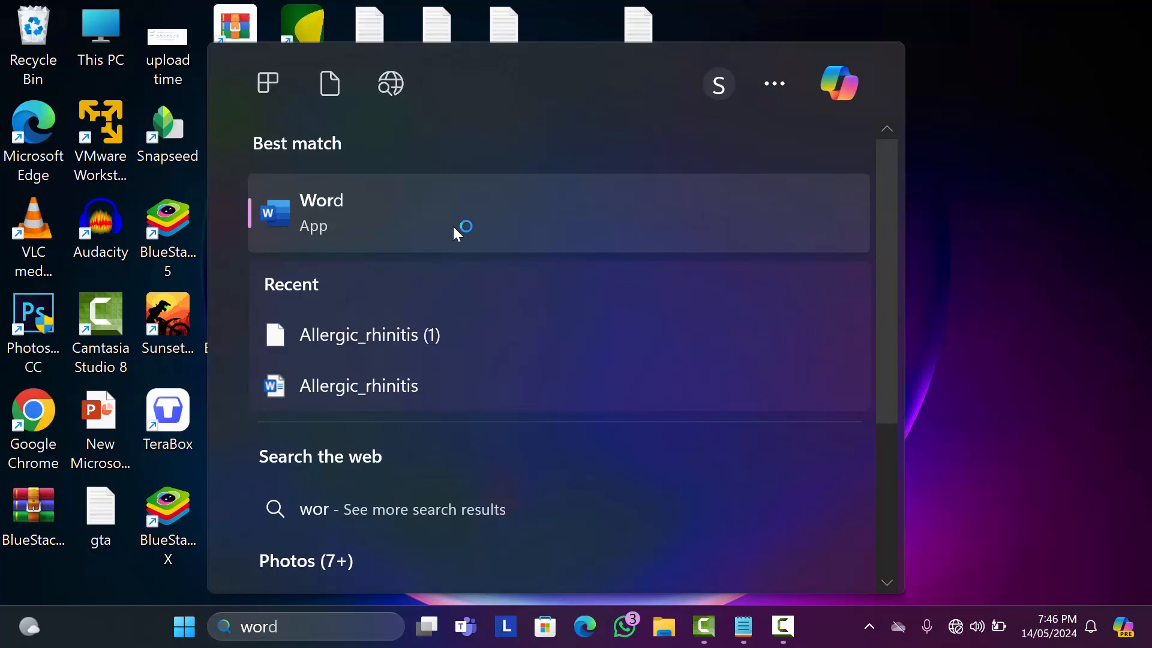
Step: Launch Word and type 'Hi dear friends welcome back to my channel .' in a blank document
{"action": "left_click", "coordinate": [321, 213]}
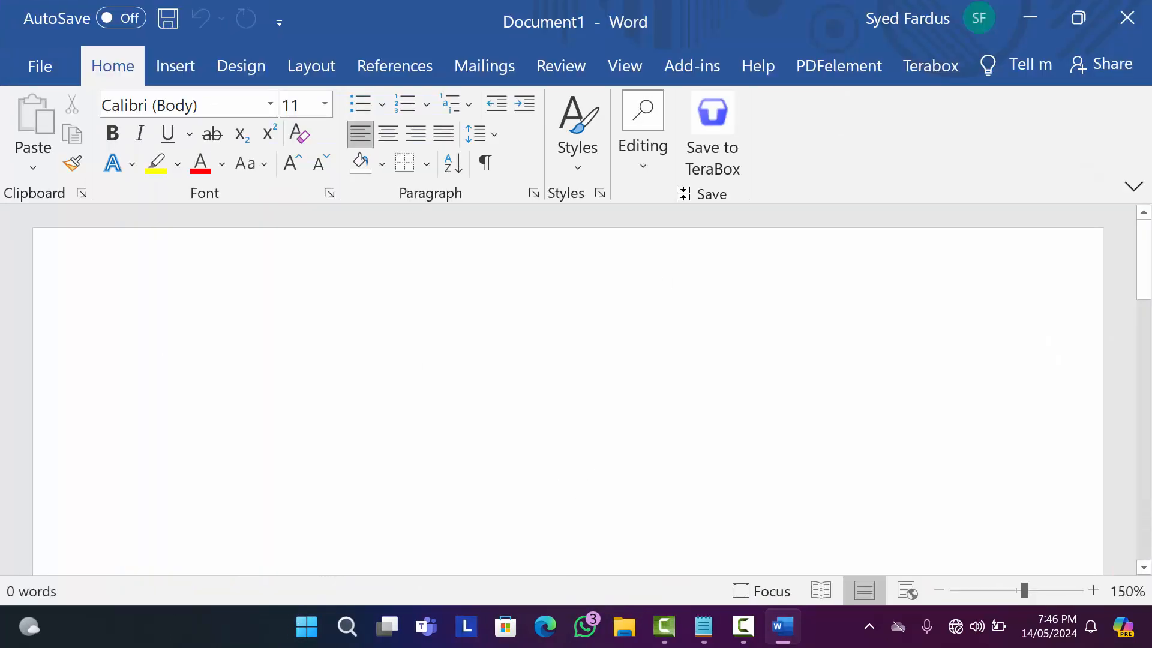
{"action": "type", "text": "Hi dear friends welcome back to my channel"}
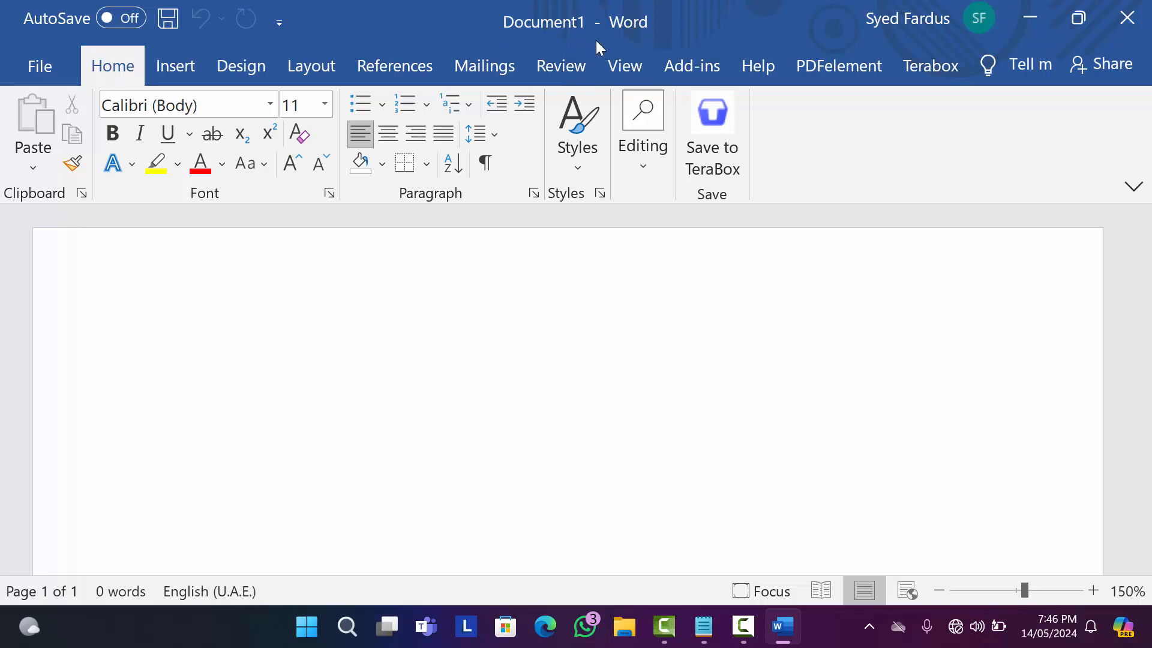
{"action": "type", "text": "Hi dear friends welcome back to my channel ."}
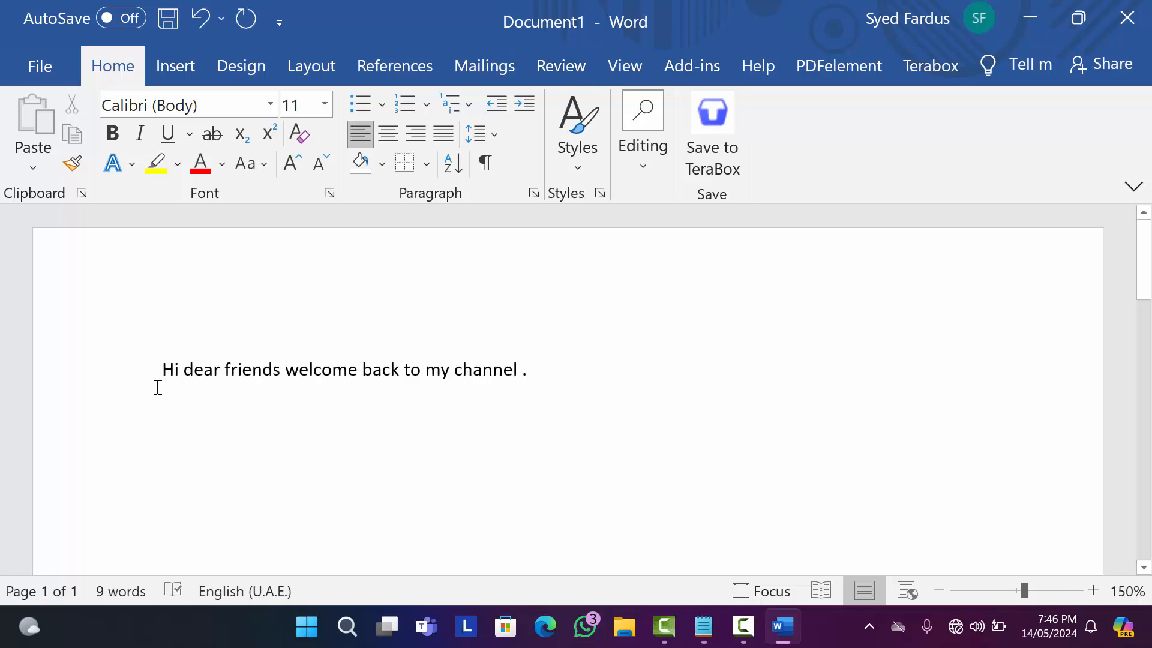